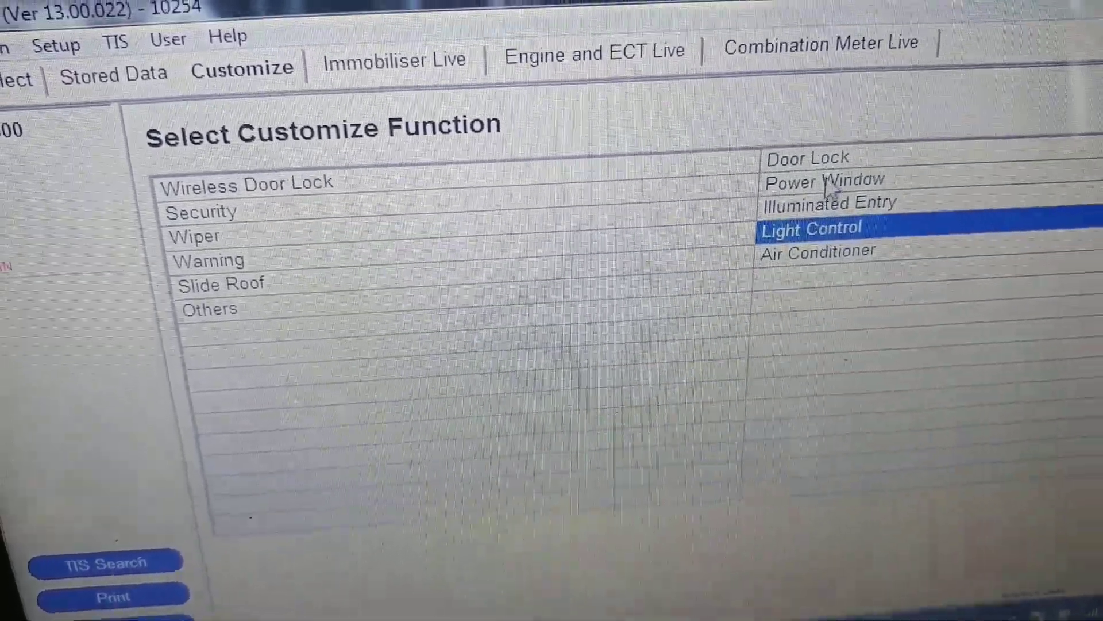
Open Power Window customization, showing its three window and door key options.
{"action": "left_click", "coordinate": [827, 204]}
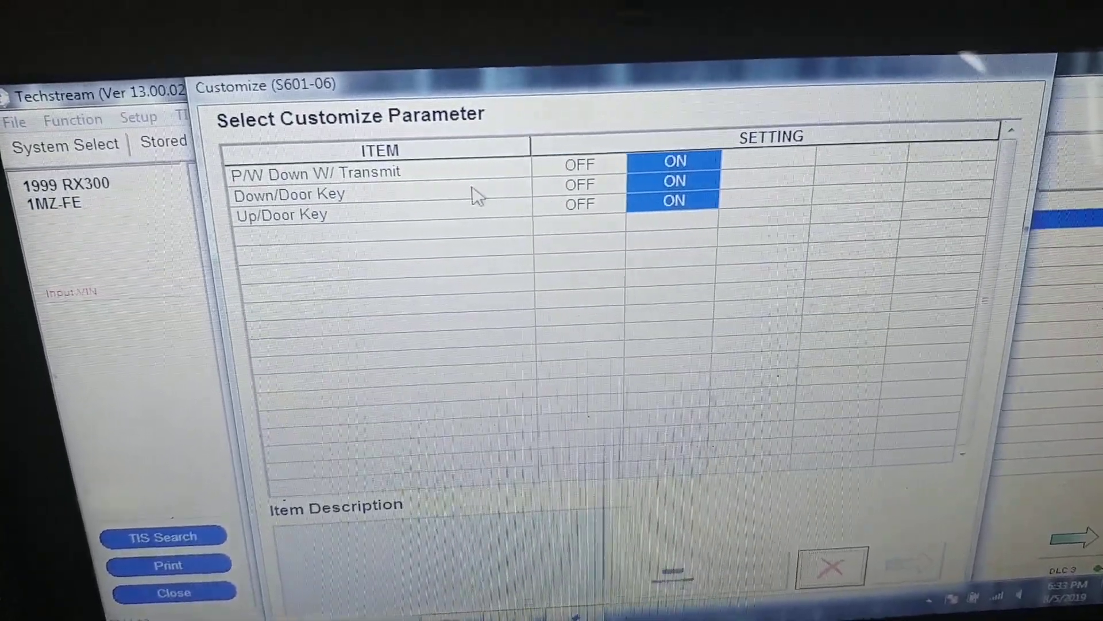
{"action": "mouse_move", "coordinate": [443, 226]}
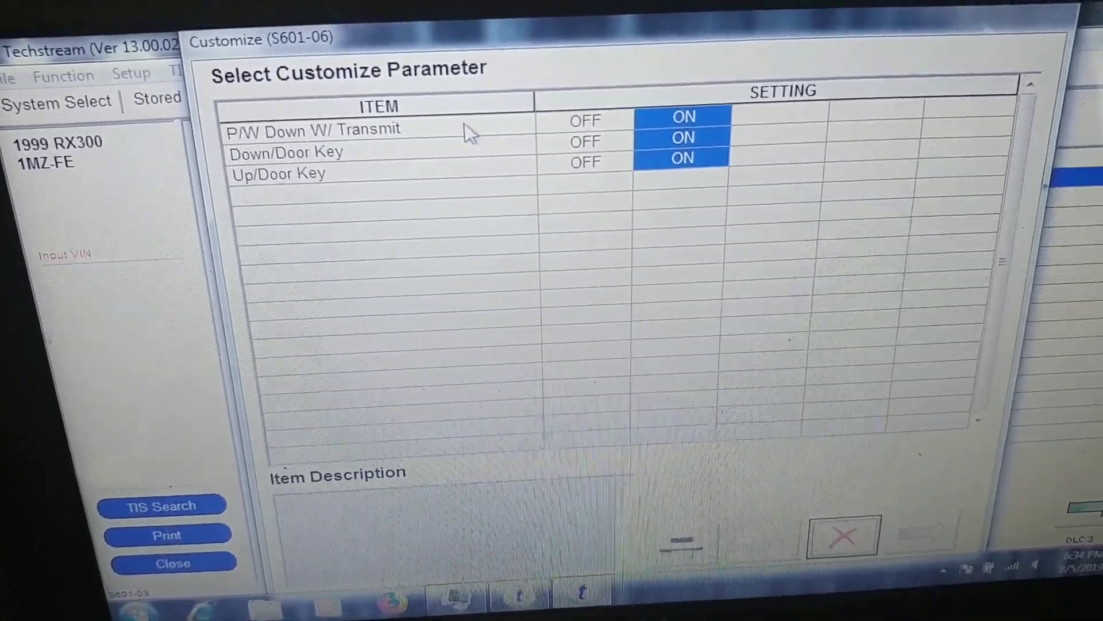
Set P/W Down W/ Transmit to OFF and confirm the change.
{"action": "left_click", "coordinate": [331, 131]}
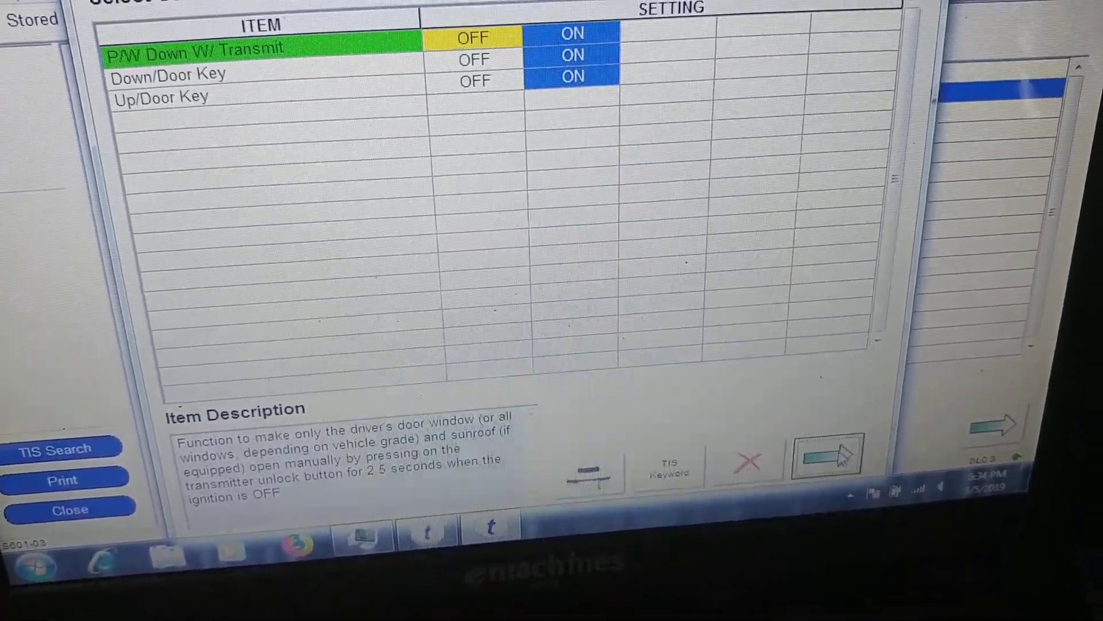
{"action": "left_click", "coordinate": [827, 454]}
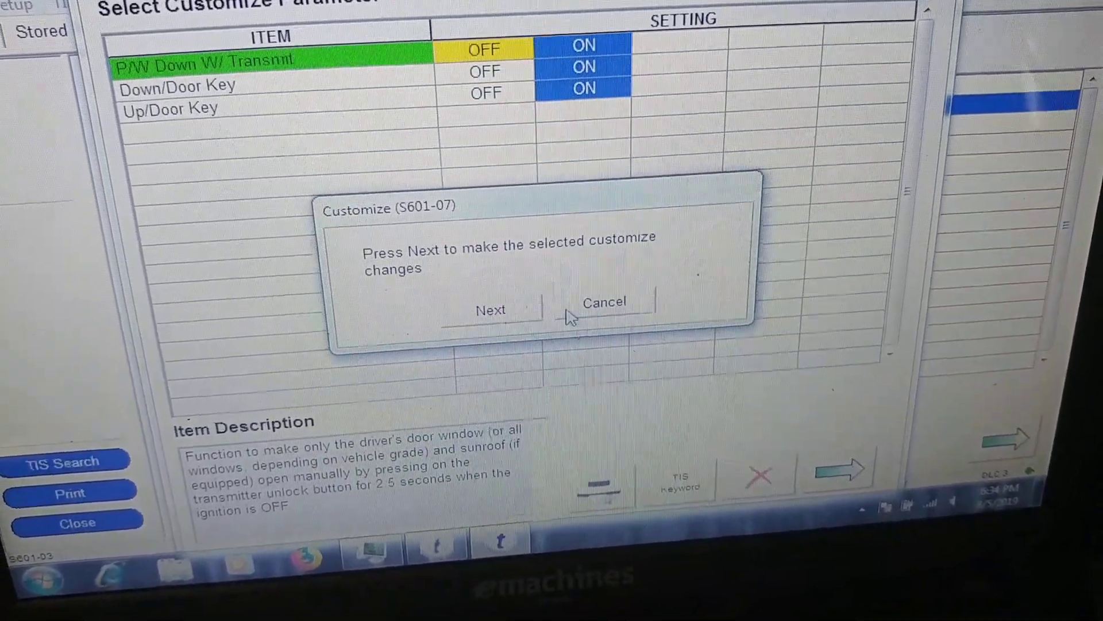
{"action": "left_click", "coordinate": [490, 310]}
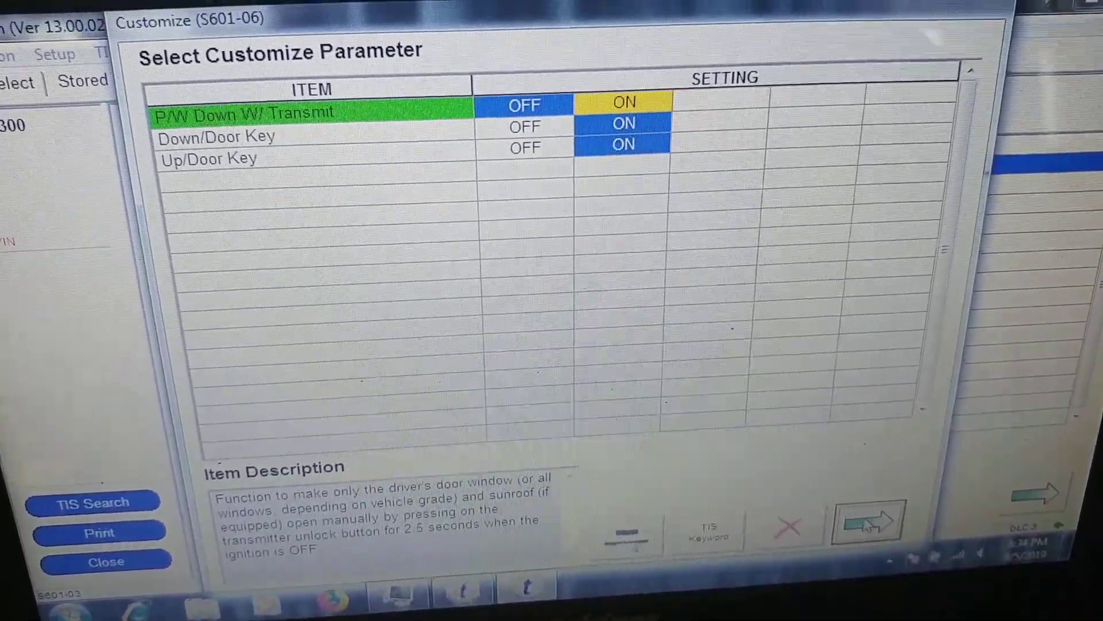
{"action": "left_click", "coordinate": [866, 524]}
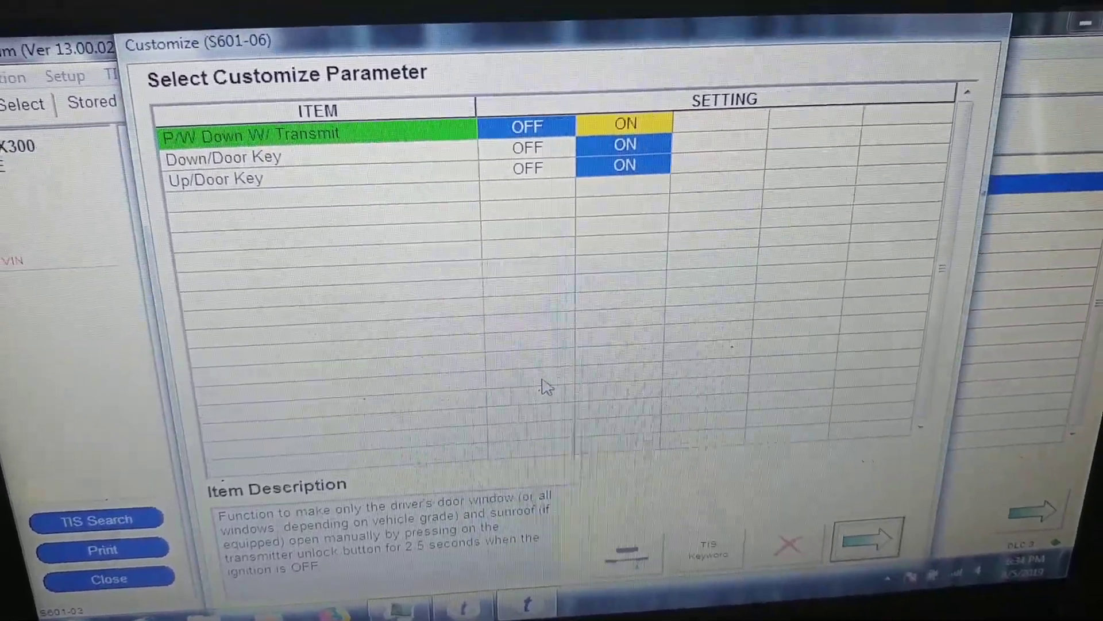
Open Wireless Door Lock parameters: Wireless Control, Car Finder, Panic, Auto Lock Time.
{"action": "left_click", "coordinate": [865, 542]}
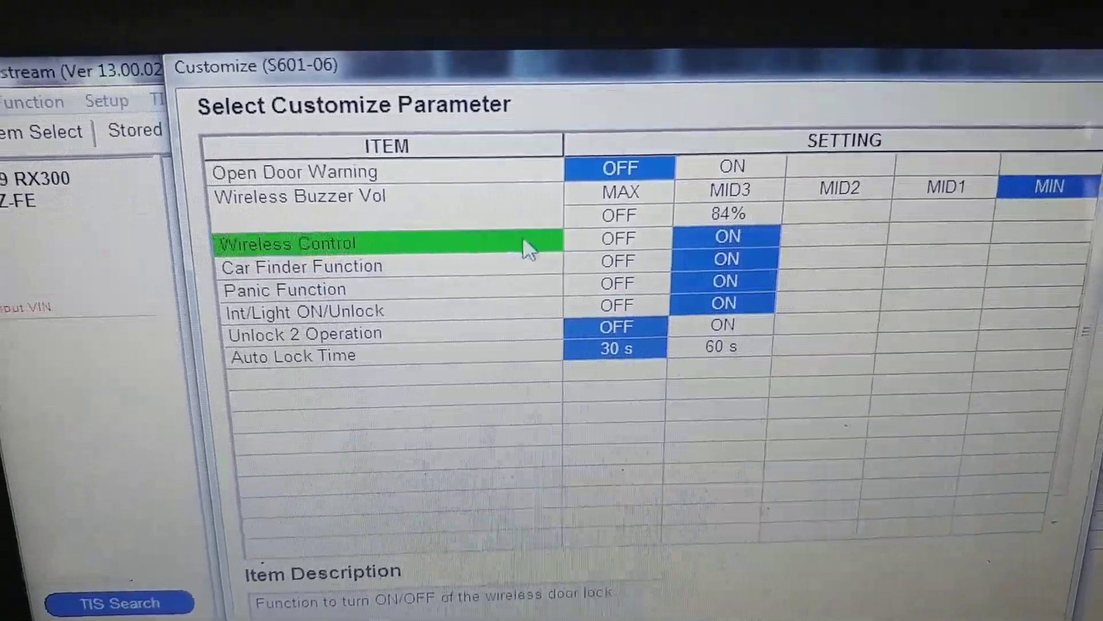
{"action": "left_click", "coordinate": [317, 288]}
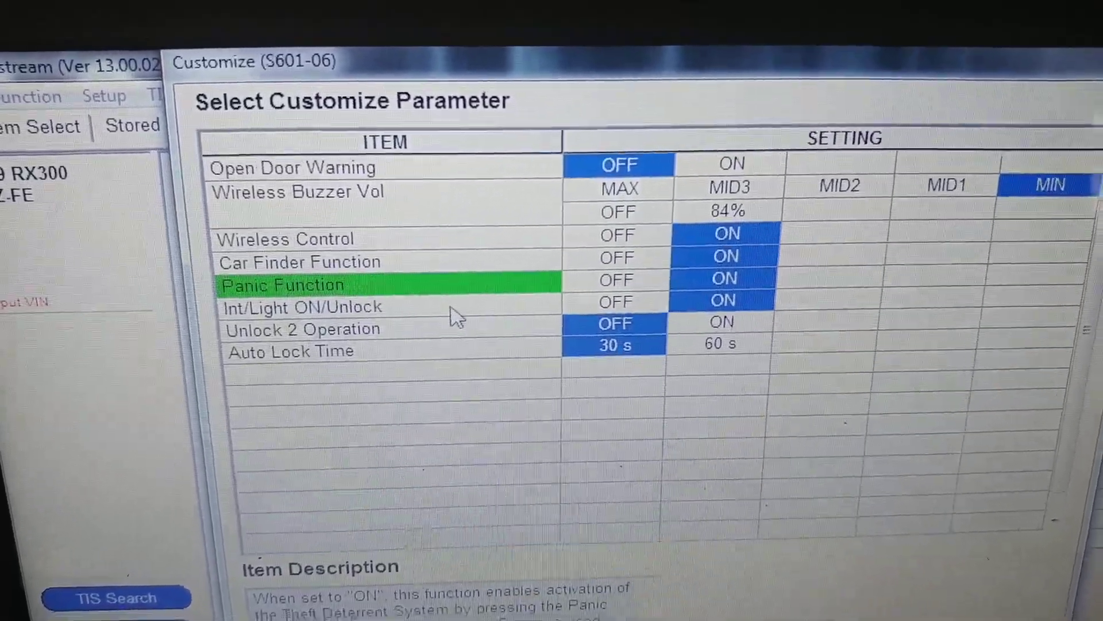
{"action": "left_click", "coordinate": [303, 307]}
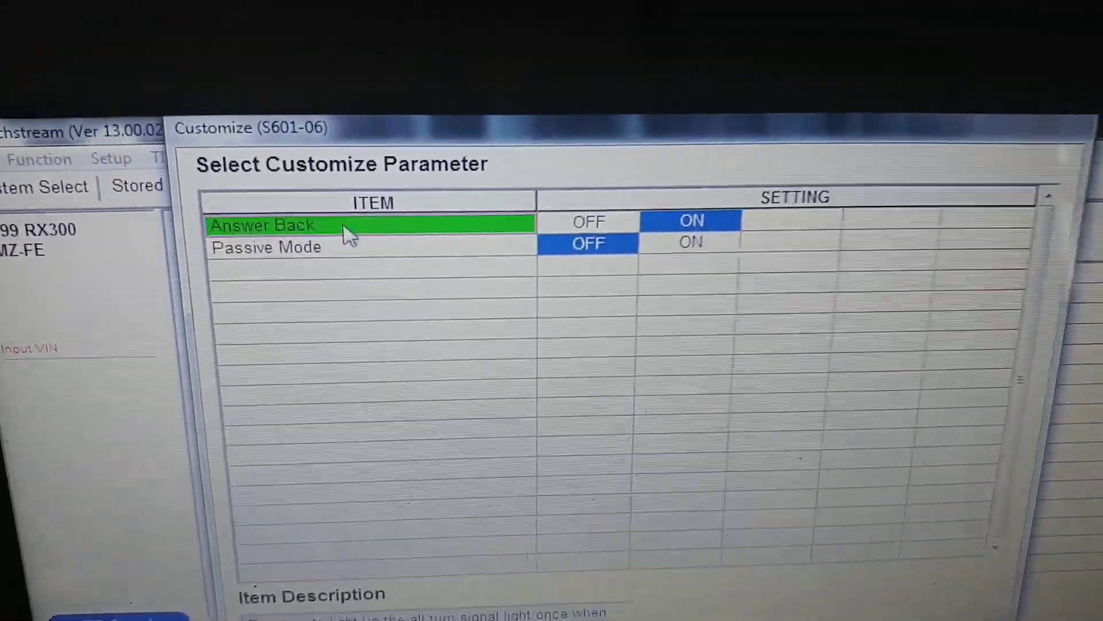
Read the Answer Back setting description before returning to the function list.
{"action": "left_click", "coordinate": [266, 247]}
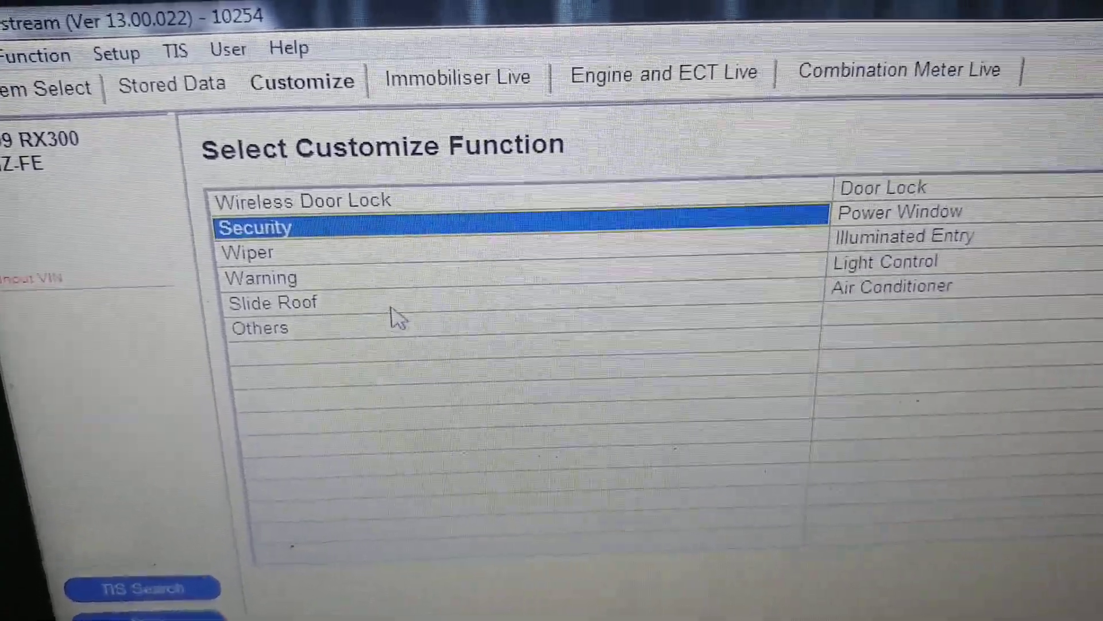
{"action": "left_click", "coordinate": [272, 302]}
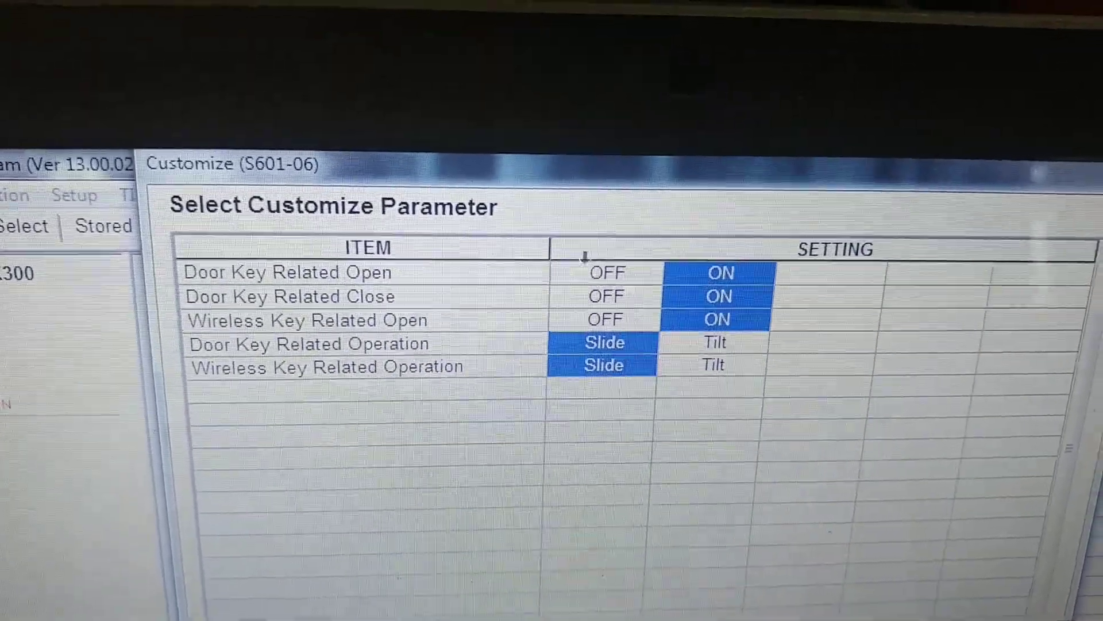
Review the Door Key and Wireless Key door lock parameters.
{"action": "left_click", "coordinate": [289, 295]}
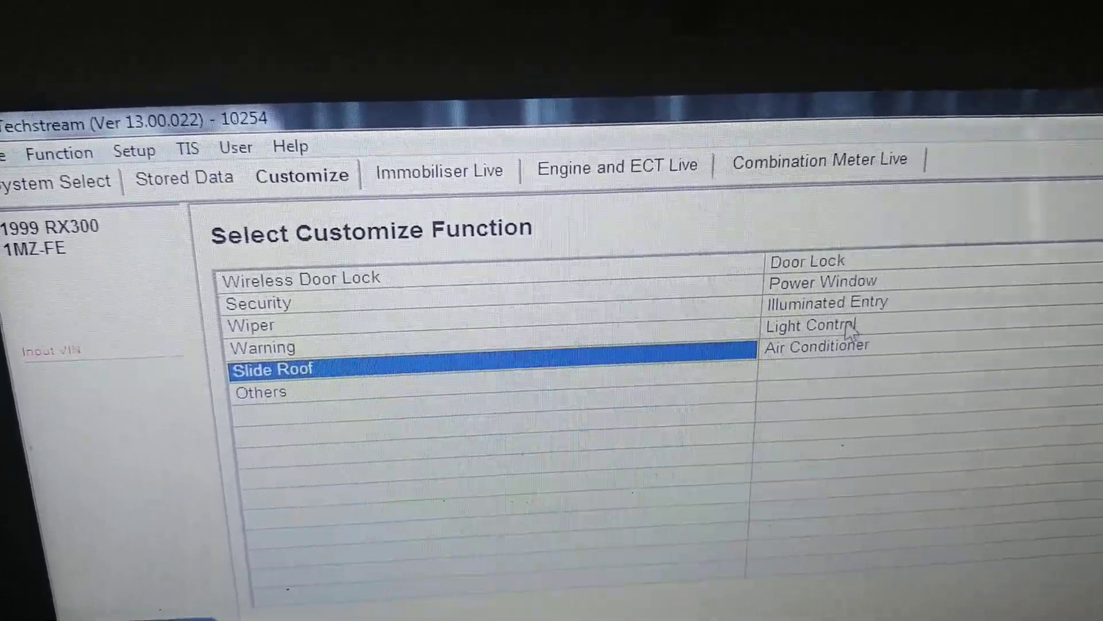
{"action": "left_click", "coordinate": [809, 326]}
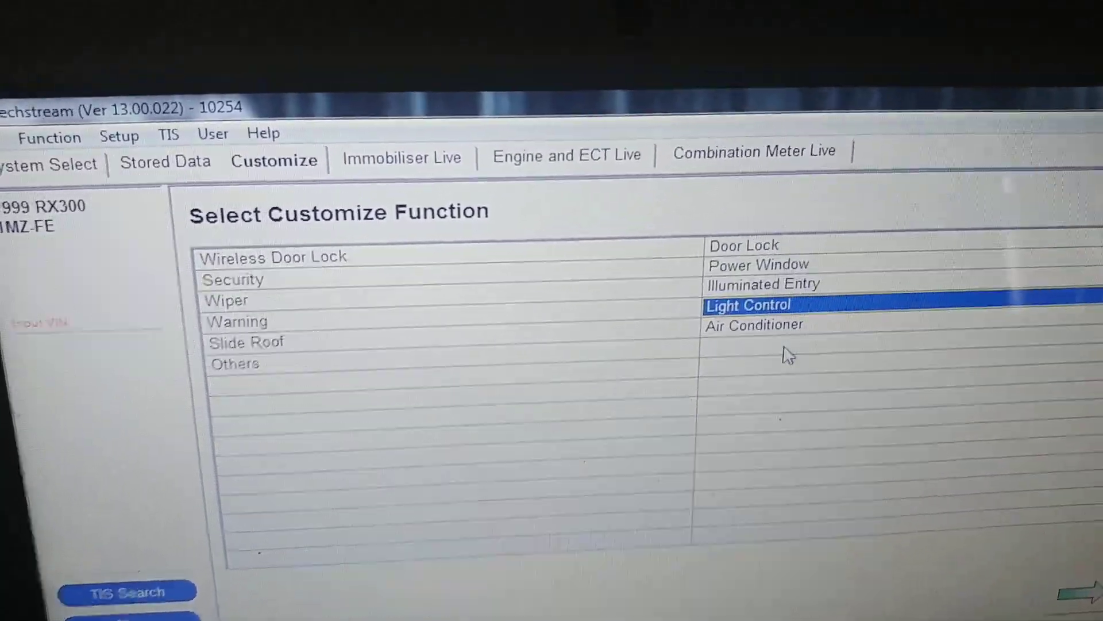
{"action": "left_click", "coordinate": [753, 325]}
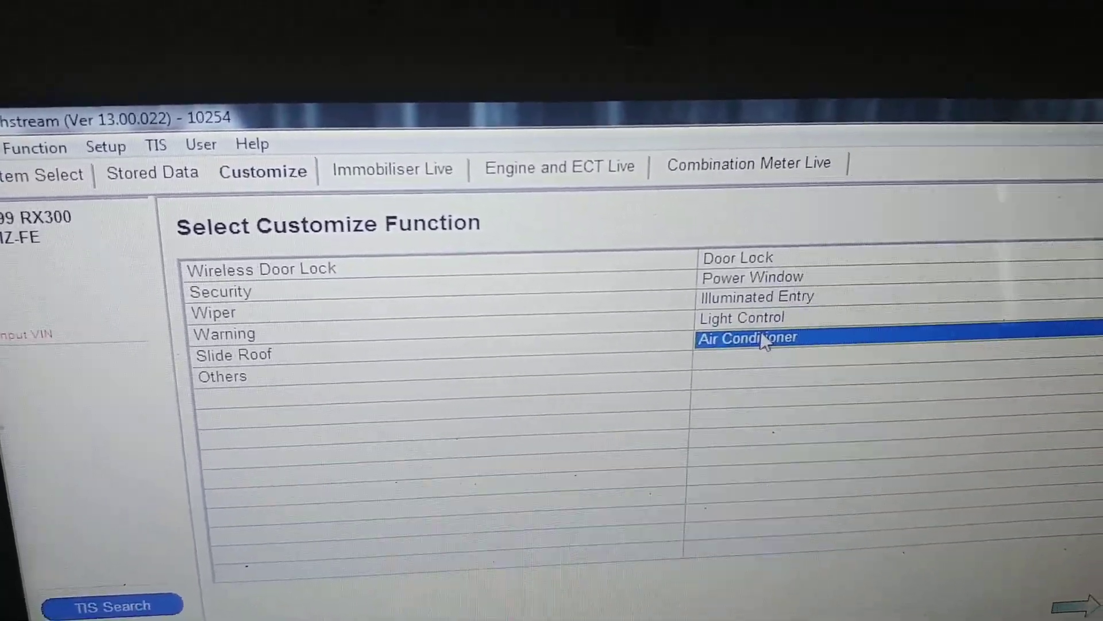
Open Air Conditioner settings; read Compressor/Air Inlet DEF and Set Temperature Shift descriptions.
{"action": "left_click", "coordinate": [747, 338]}
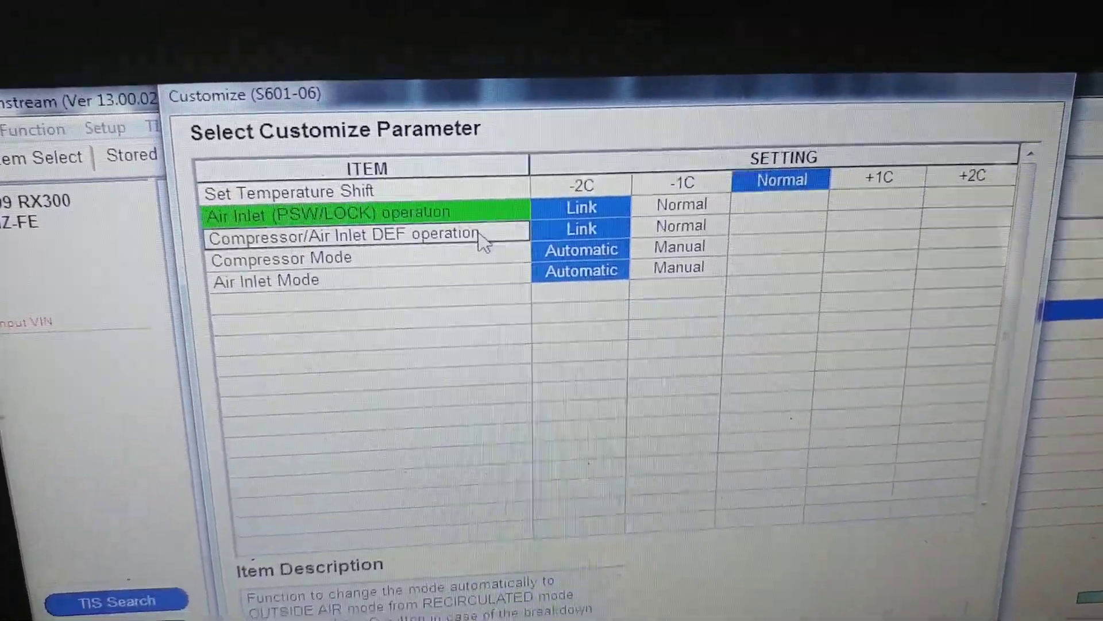
{"action": "left_click", "coordinate": [344, 234]}
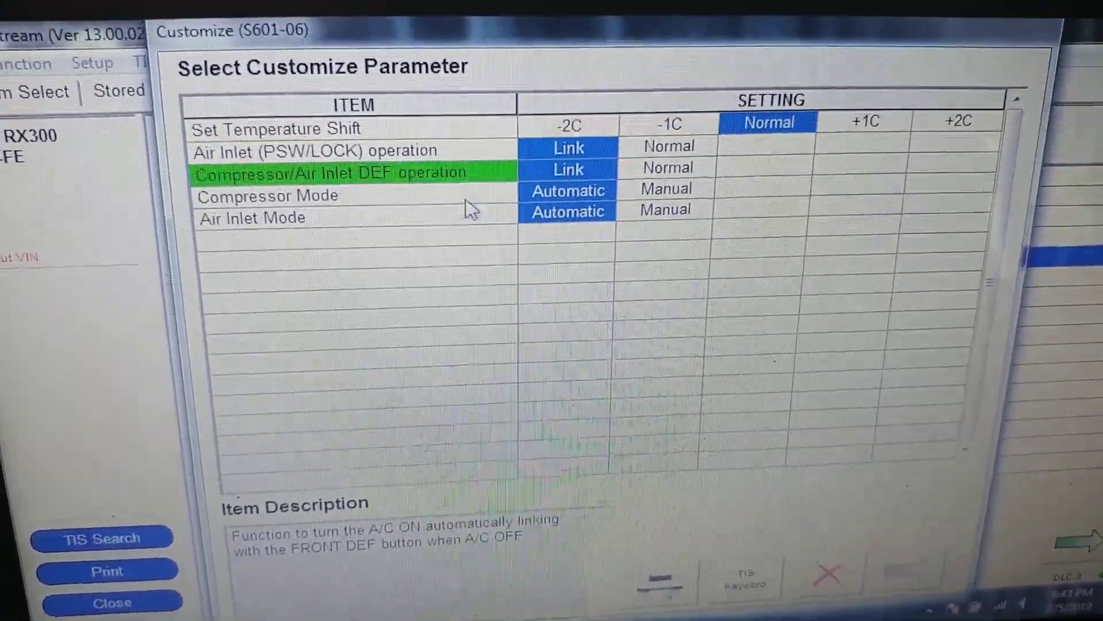
{"action": "left_click", "coordinate": [267, 195]}
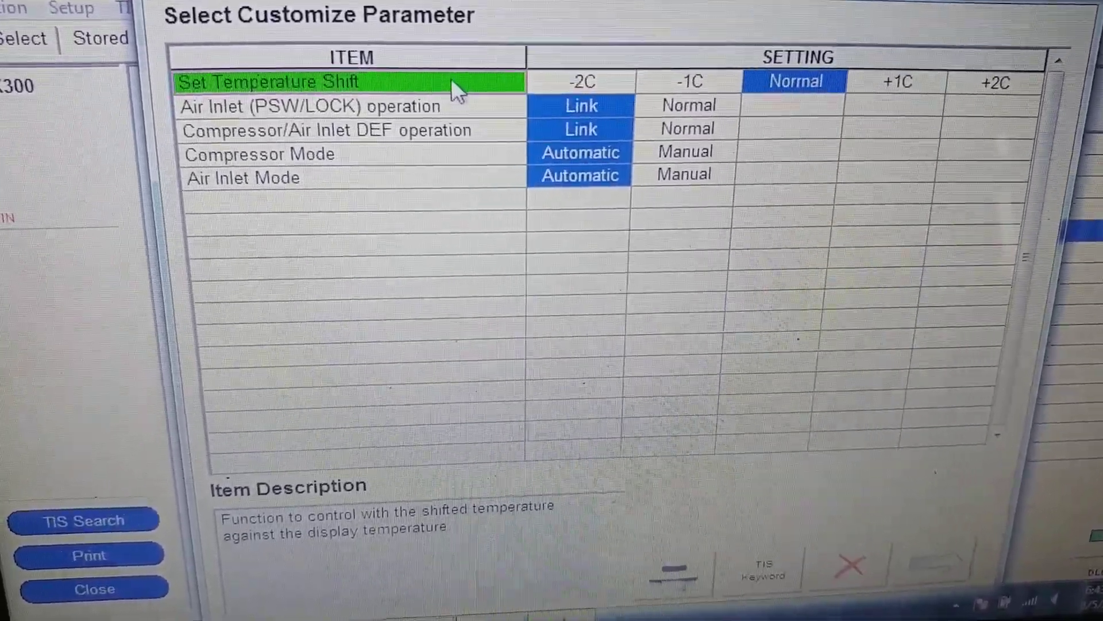
{"action": "scroll", "scroll_direction": "down", "scroll_amount": 3}
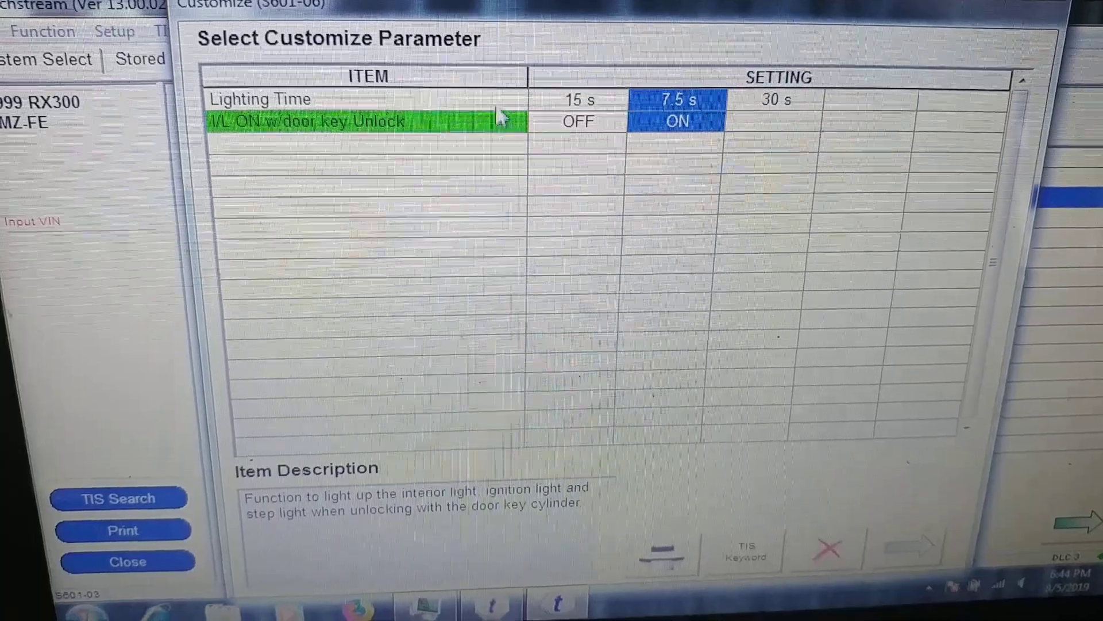
Read the Illuminated Entry Lighting Time description, then close the parameters.
{"action": "left_click", "coordinate": [316, 98]}
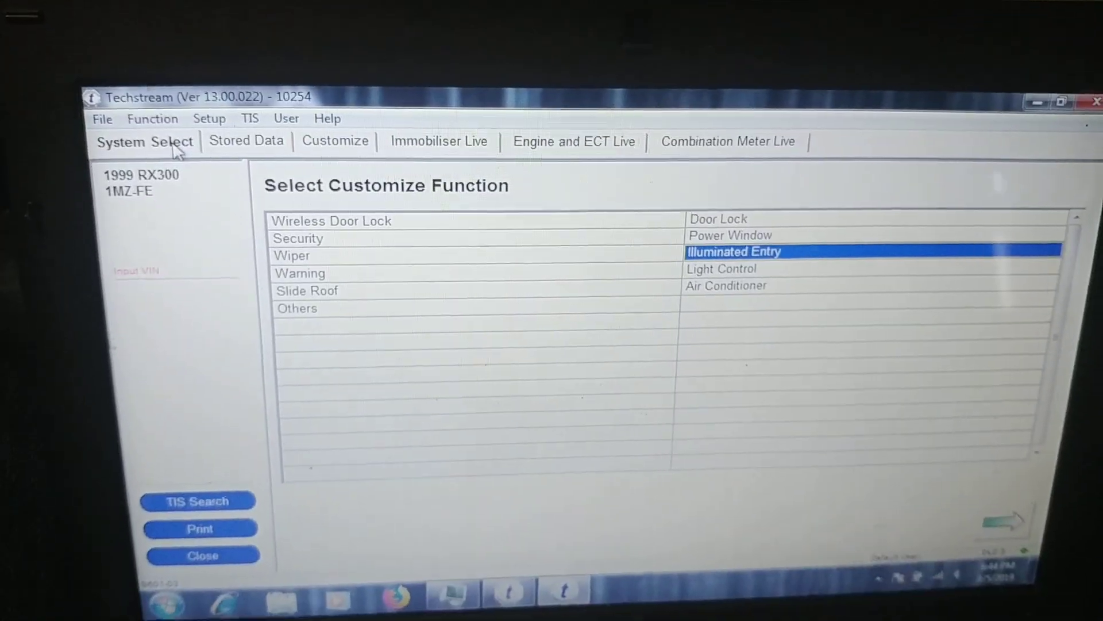
Select Immobiliser from the system list and enter its ECU, showing no codes.
{"action": "left_click", "coordinate": [144, 141]}
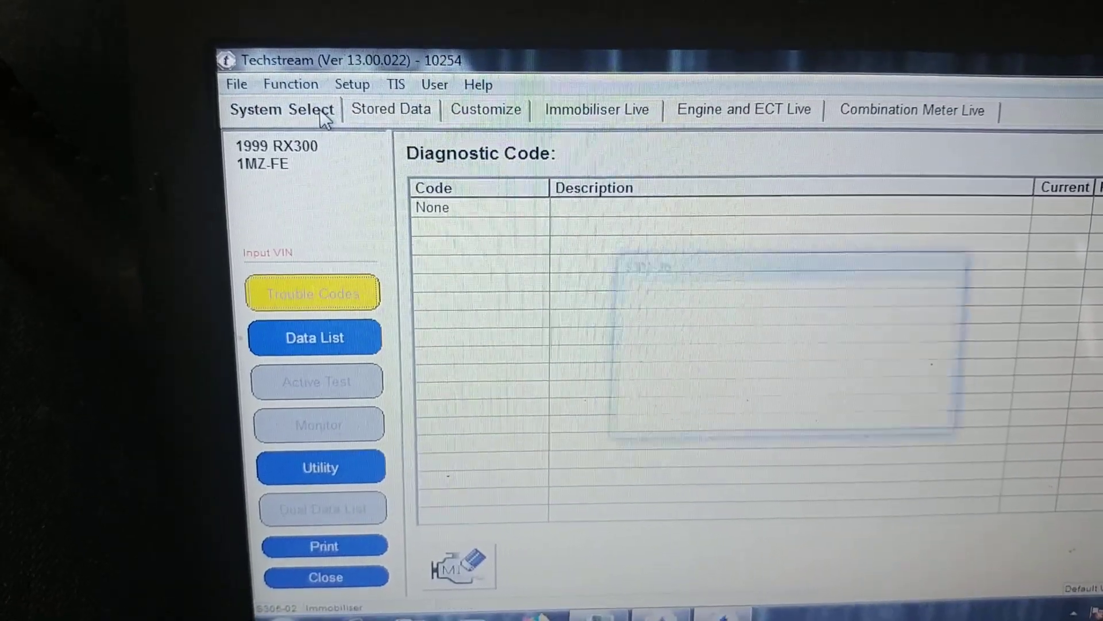
{"action": "left_click", "coordinate": [315, 337]}
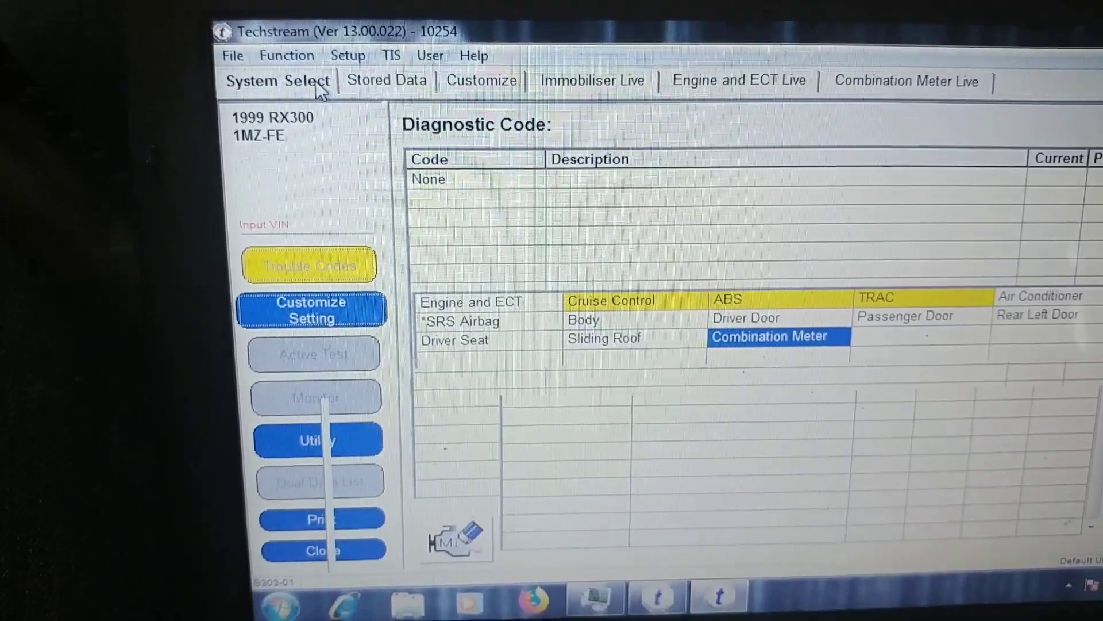
{"action": "left_click", "coordinate": [277, 80]}
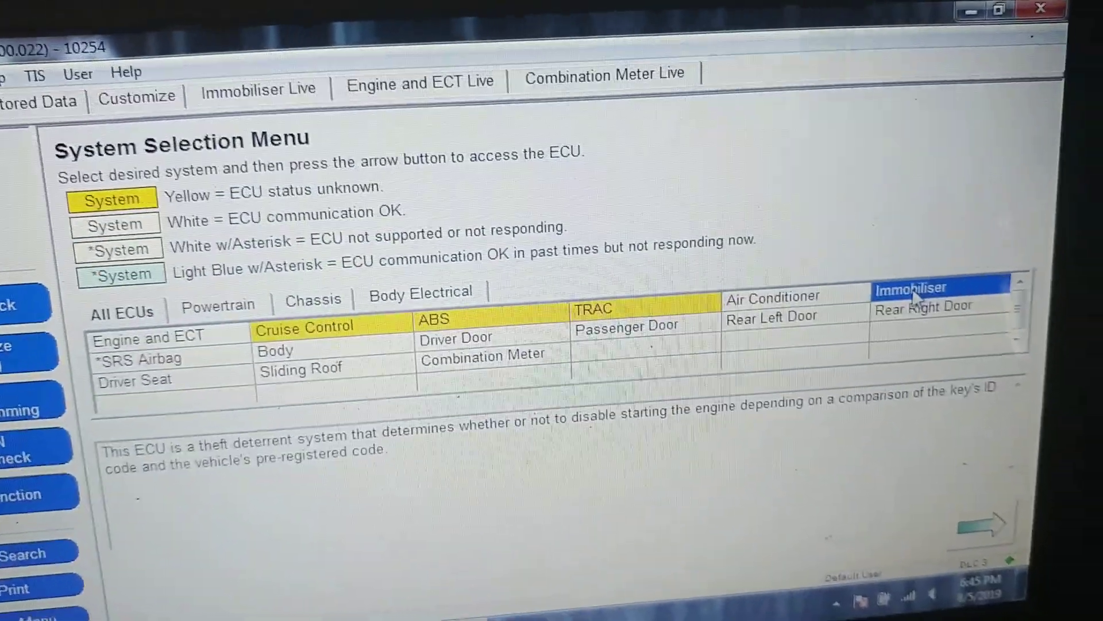
{"action": "left_click", "coordinate": [981, 522]}
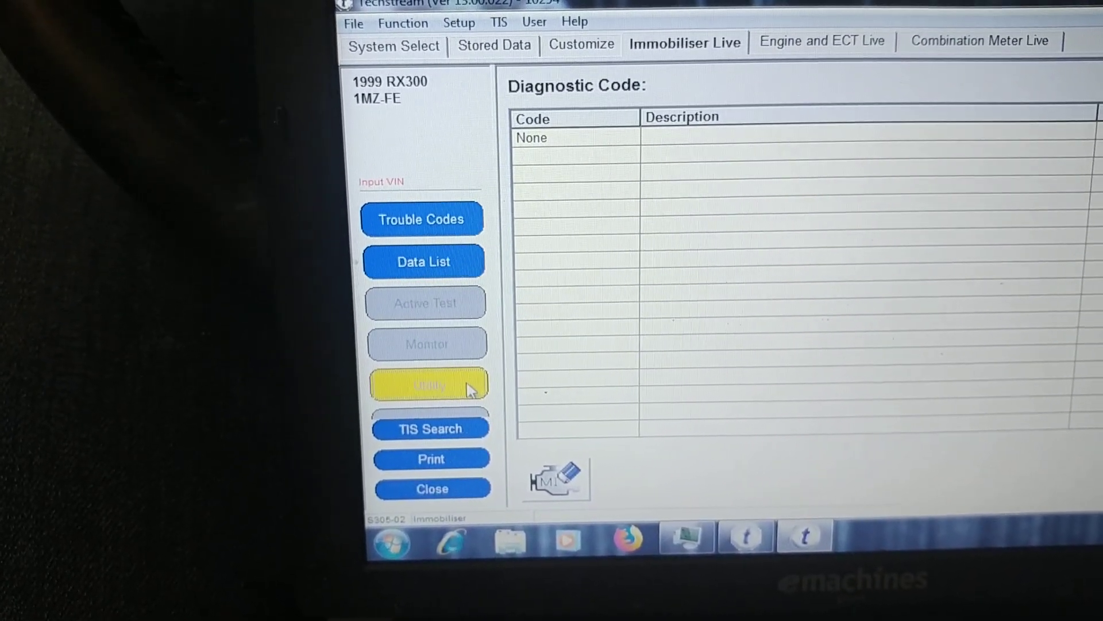
Open Utility and reach the Select Customize Function list.
{"action": "left_click", "coordinate": [427, 385]}
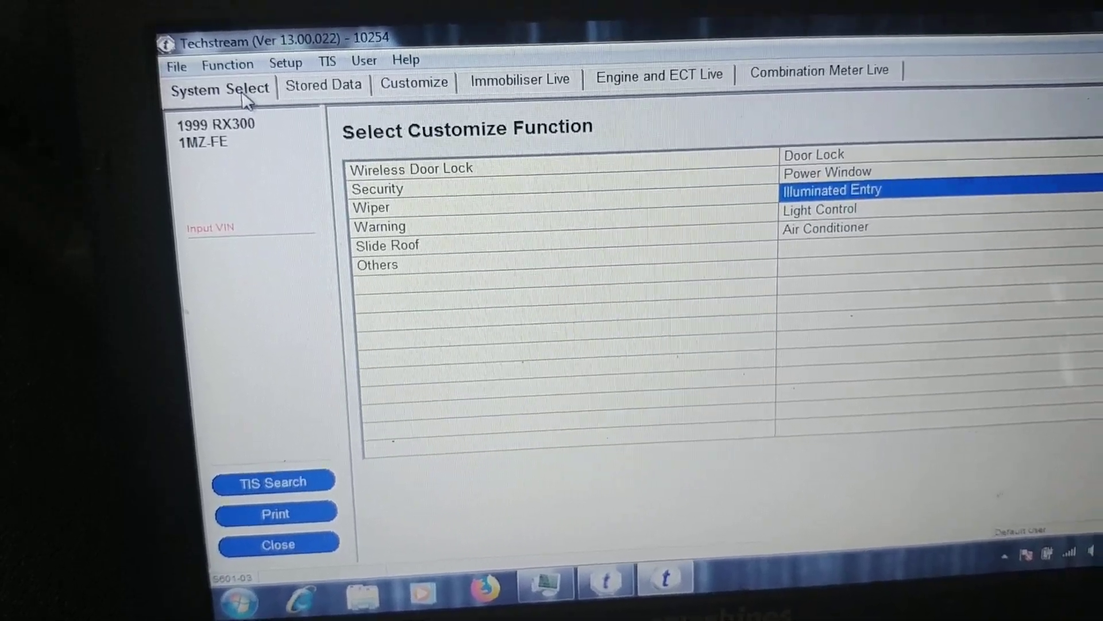
Switch to System Select to show all vehicle ECUs.
{"action": "left_click", "coordinate": [216, 88]}
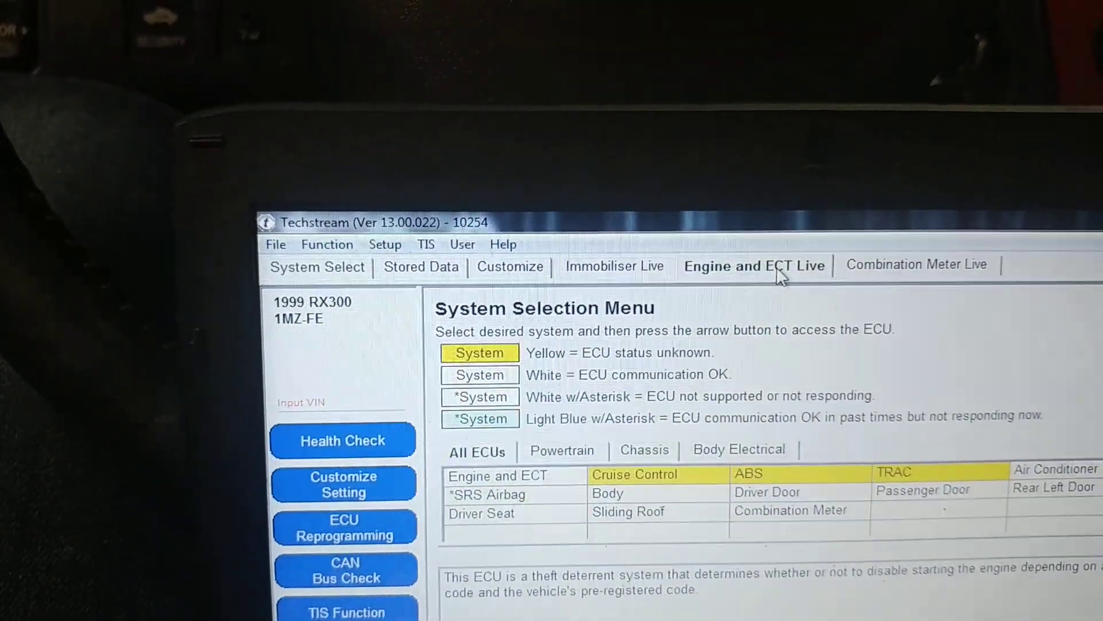
Open the Engine and ECT live Data List with injector time, engine speed and coolant temperature.
{"action": "left_click", "coordinate": [753, 266]}
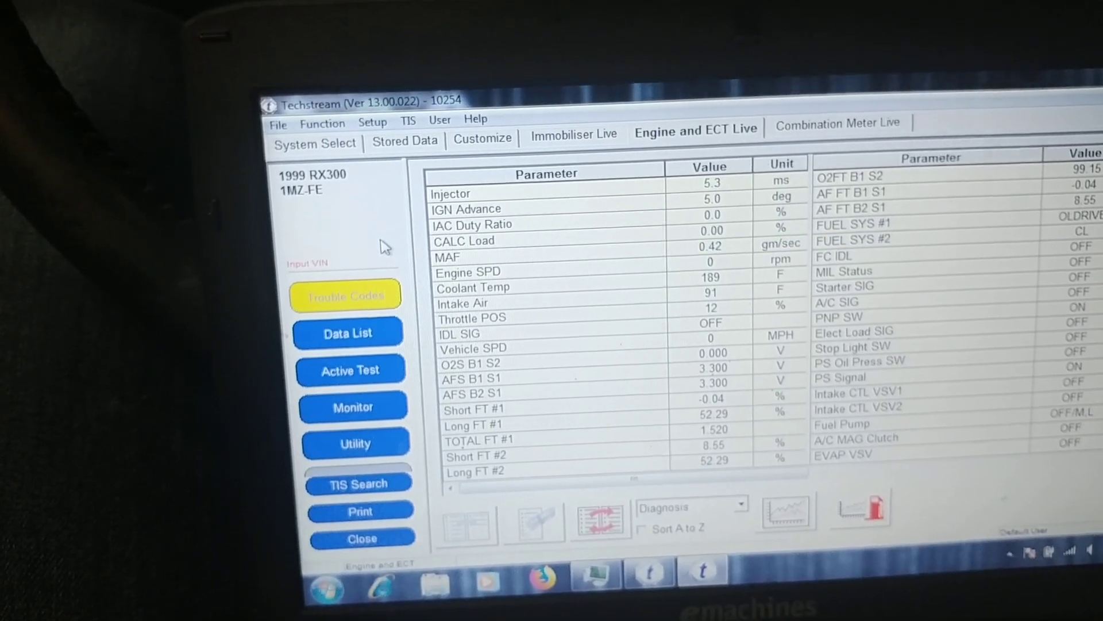
Open the engine Trouble Codes screen, confirming no DTCs stored and the MIL off.
{"action": "left_click", "coordinate": [344, 294]}
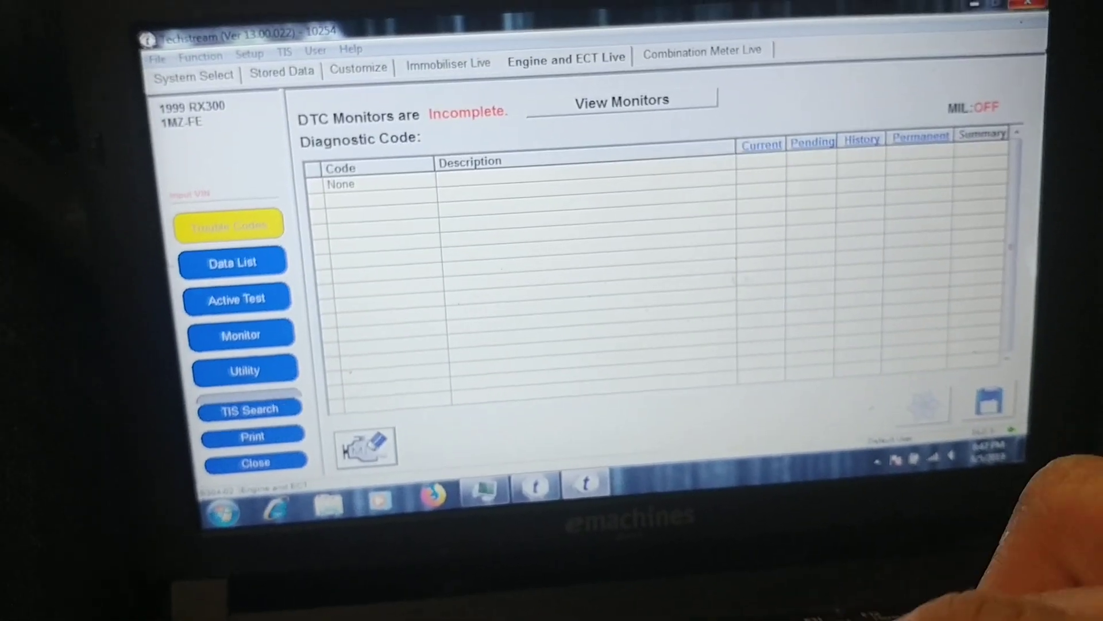
Clear the engine DTCs without storing data, then go back to System Selection.
{"action": "left_click", "coordinate": [228, 223]}
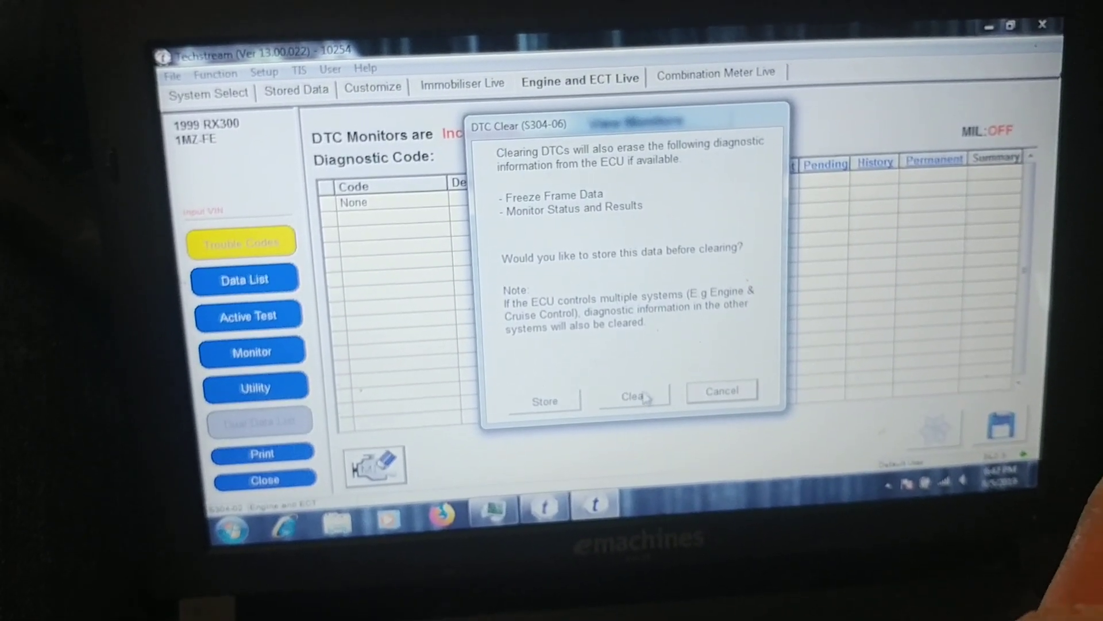
{"action": "left_click", "coordinate": [632, 391]}
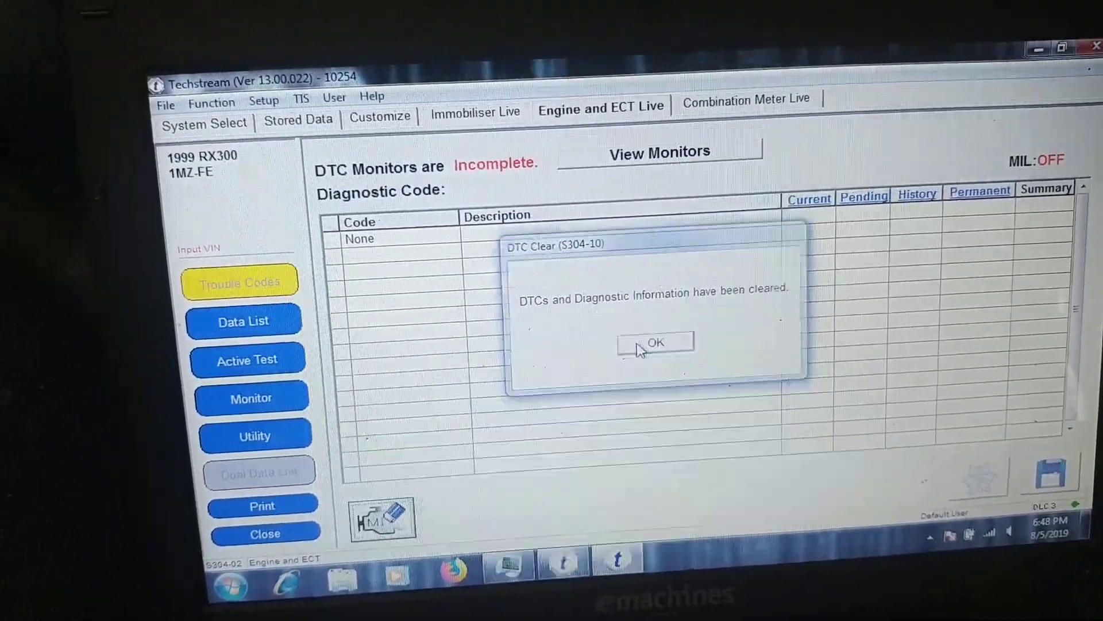
{"action": "left_click", "coordinate": [654, 343]}
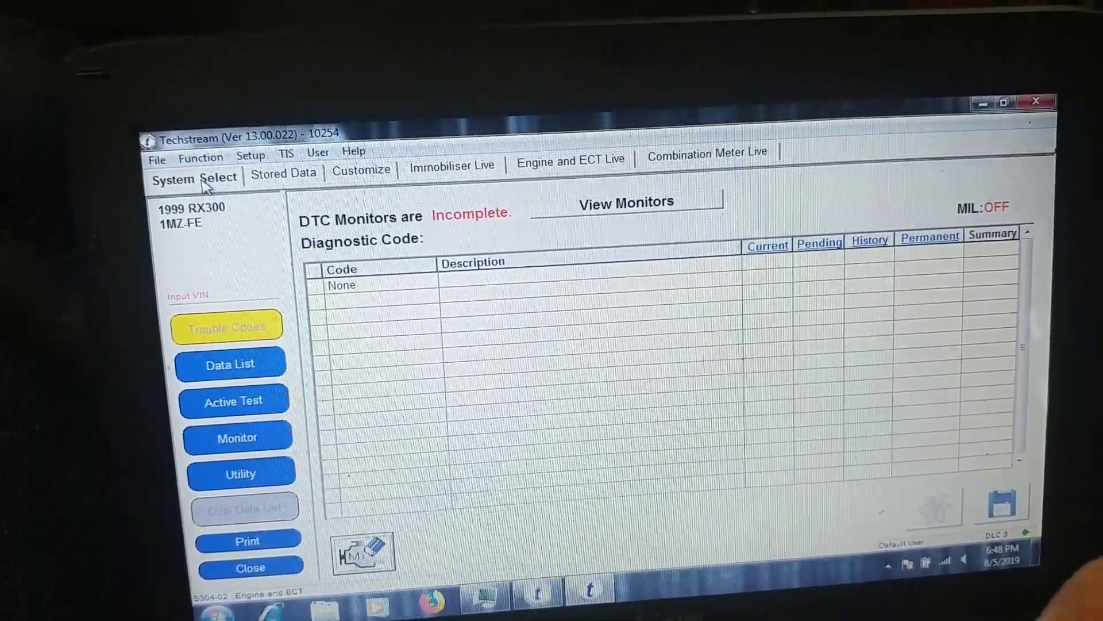
{"action": "left_click", "coordinate": [194, 177]}
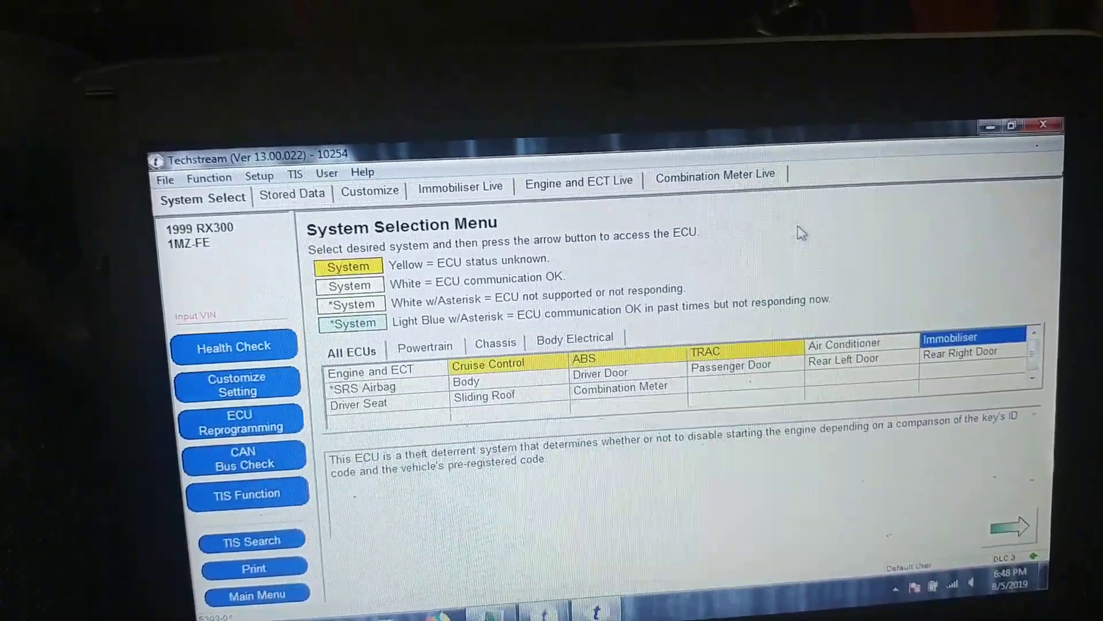